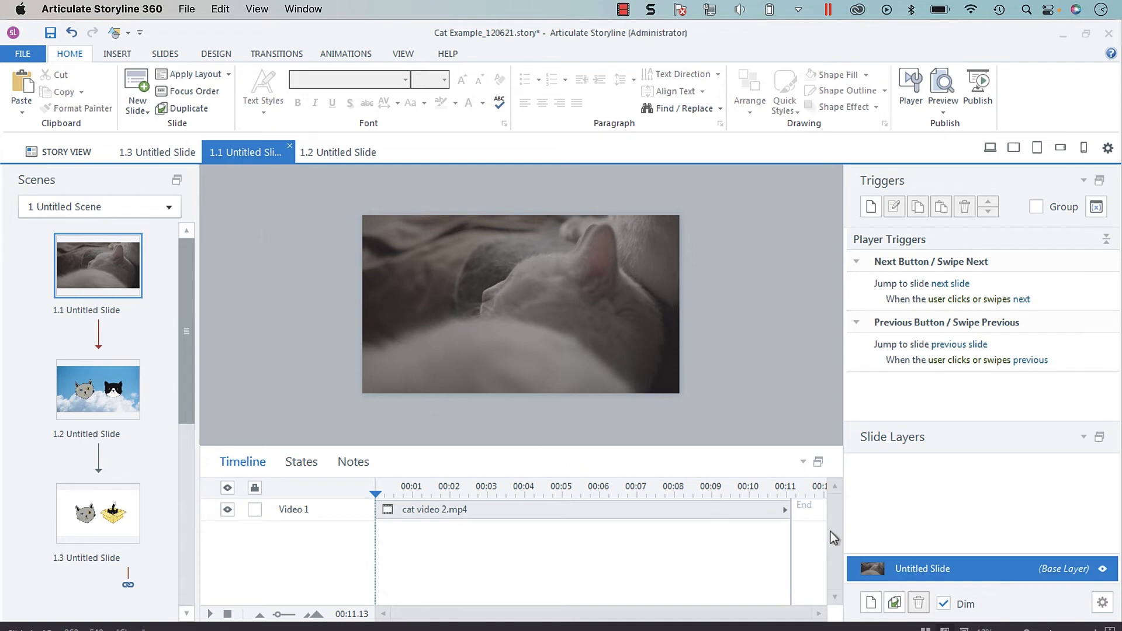
Step: Browse slides 1.2 and 1.3 of the cat project, then return to slide 1.1
{"action": "left_click", "coordinate": [98, 389]}
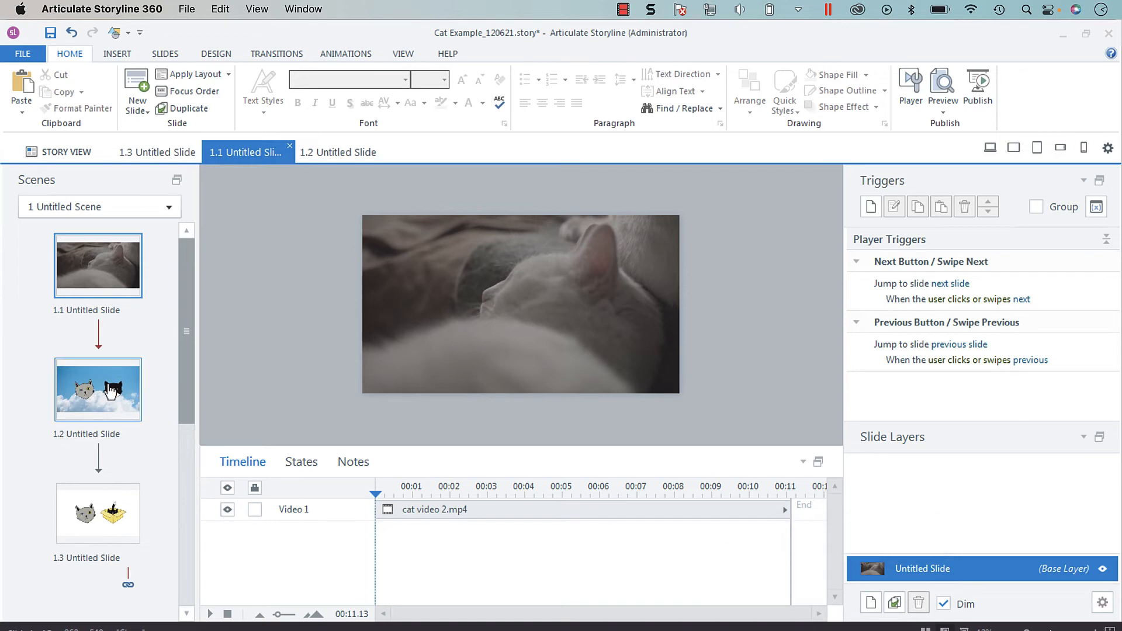
{"action": "left_click", "coordinate": [97, 389]}
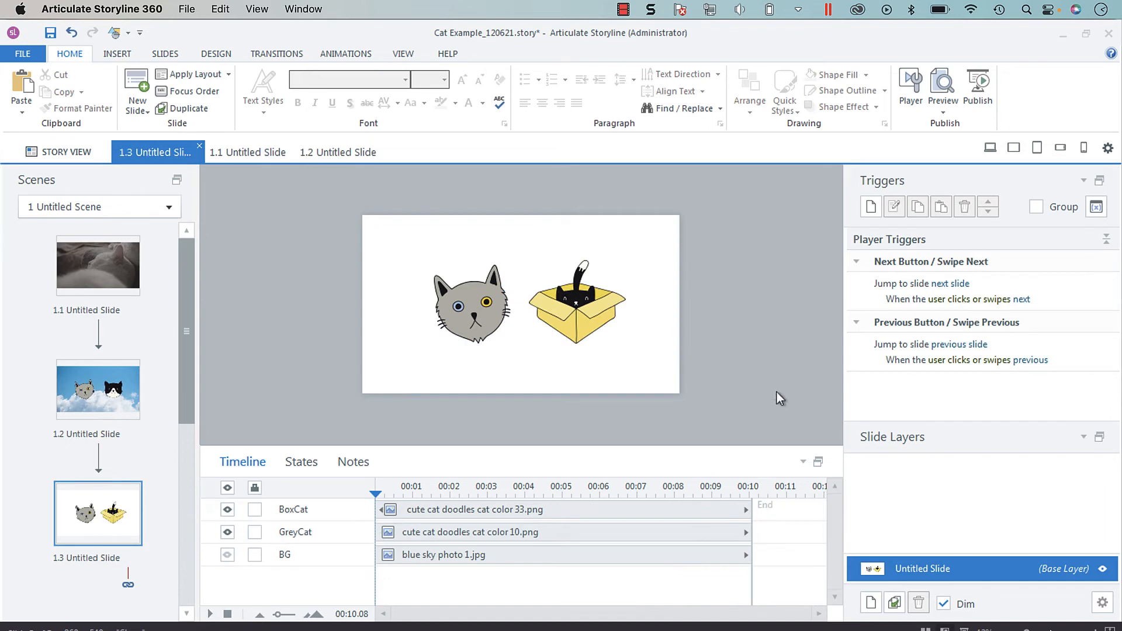
{"action": "left_click", "coordinate": [97, 265]}
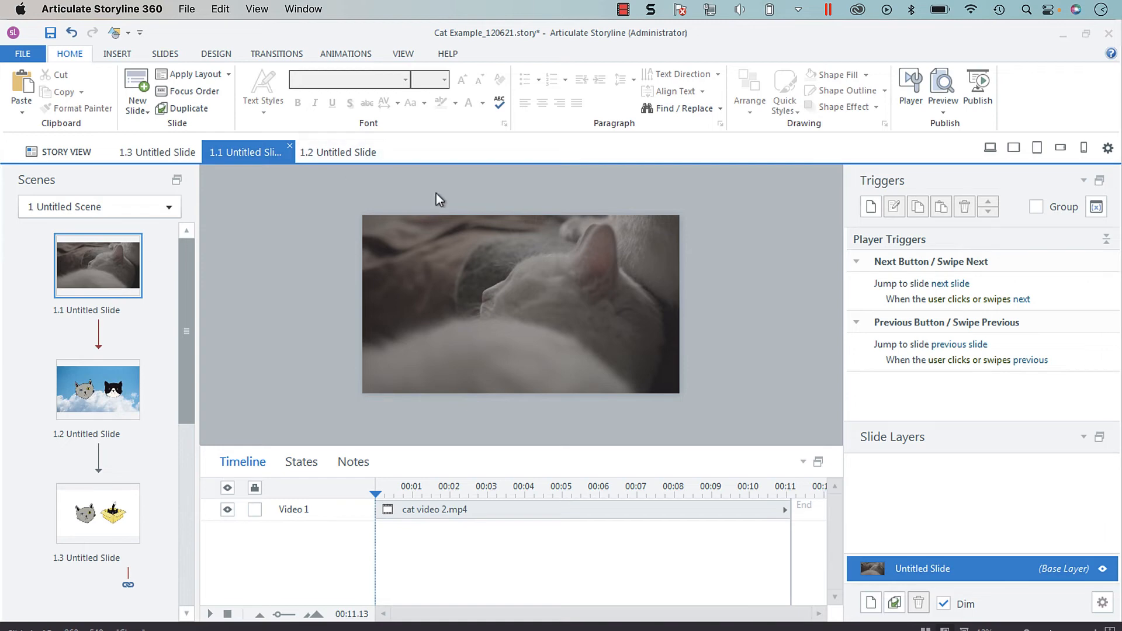
{"action": "mouse_move", "coordinate": [776, 217]}
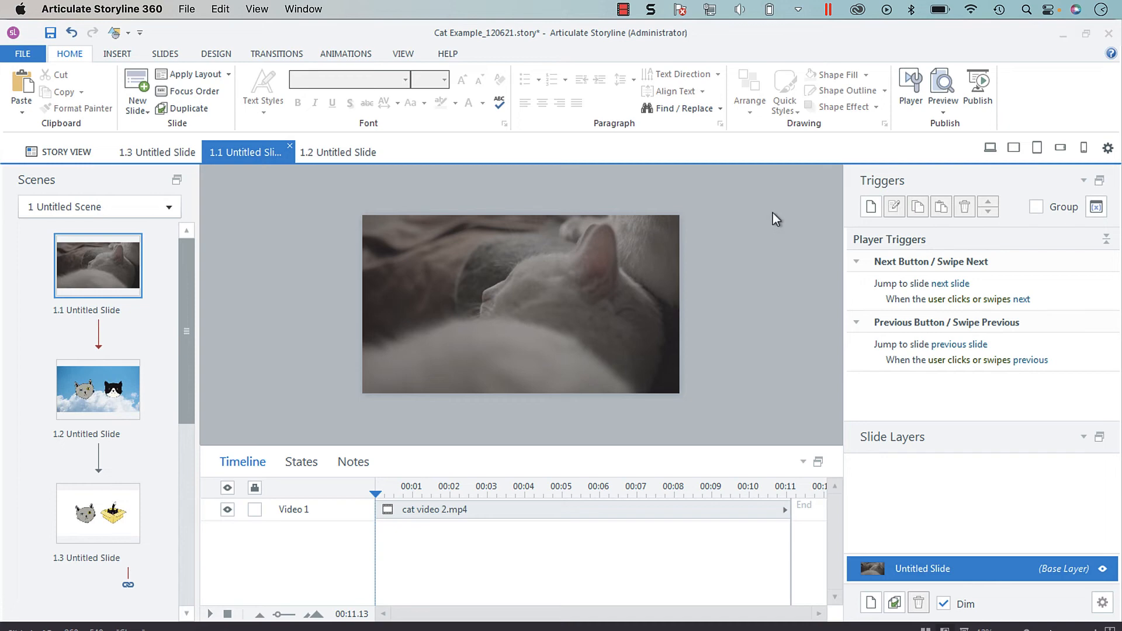
{"action": "mouse_move", "coordinate": [978, 90]}
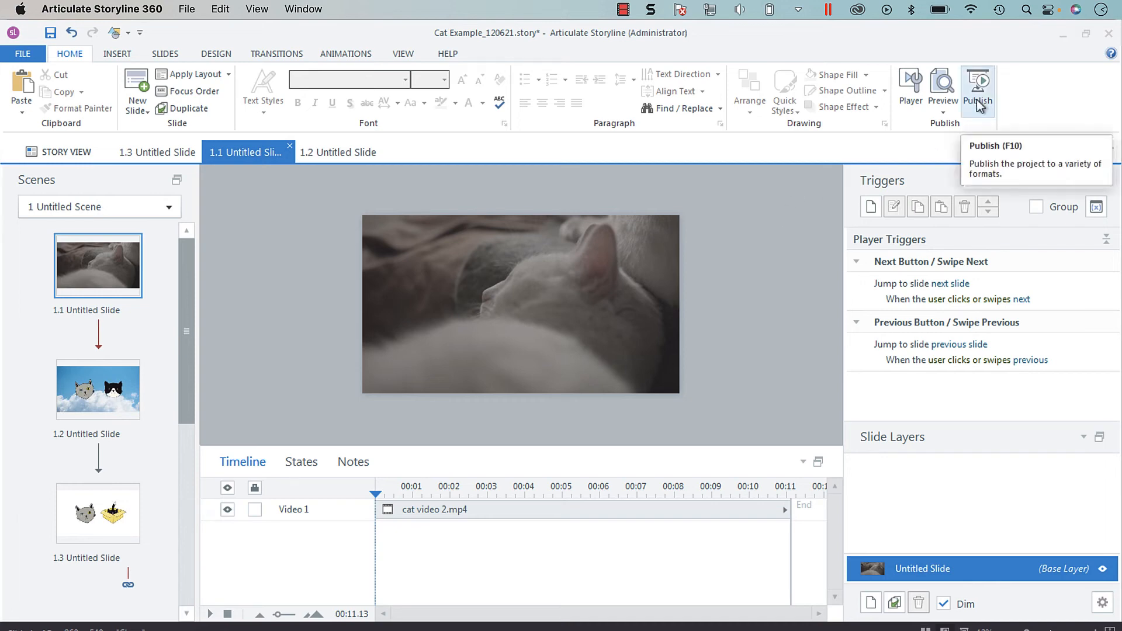
Step: Start Publish from the Home ribbon and bring up Project Info beside the Title field
{"action": "left_click", "coordinate": [977, 86]}
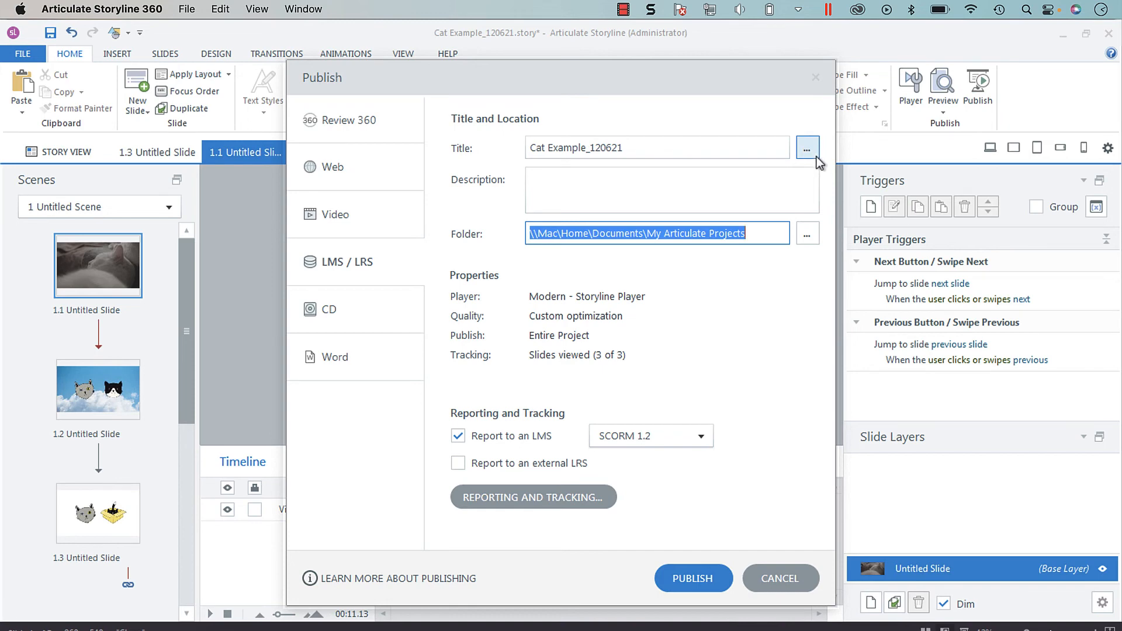
{"action": "left_click", "coordinate": [808, 147]}
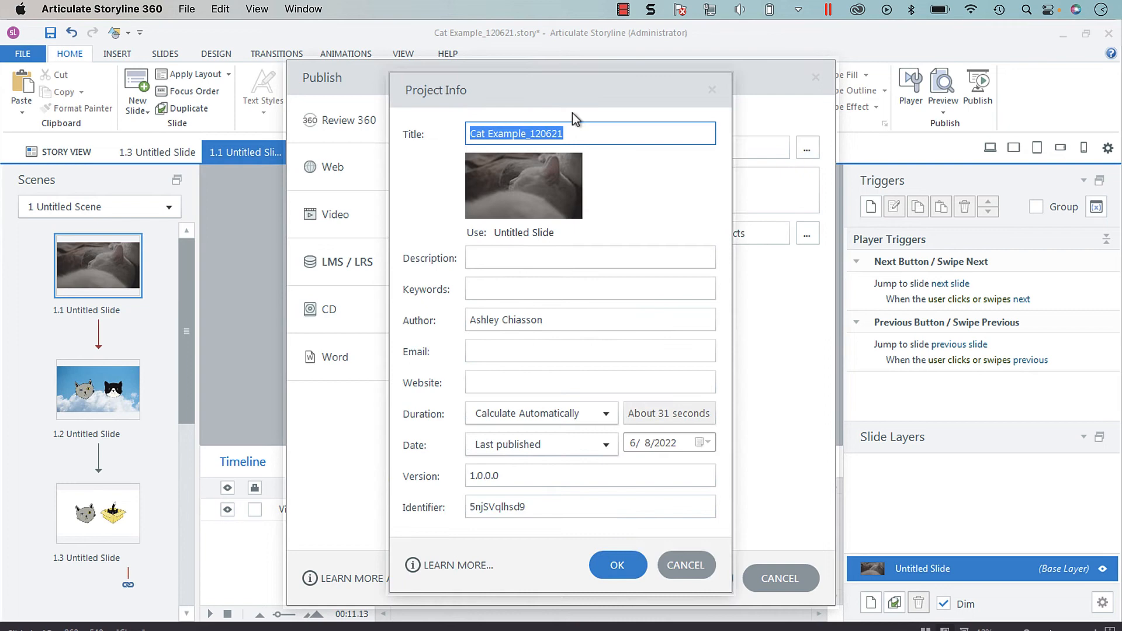
{"action": "mouse_move", "coordinate": [676, 442]}
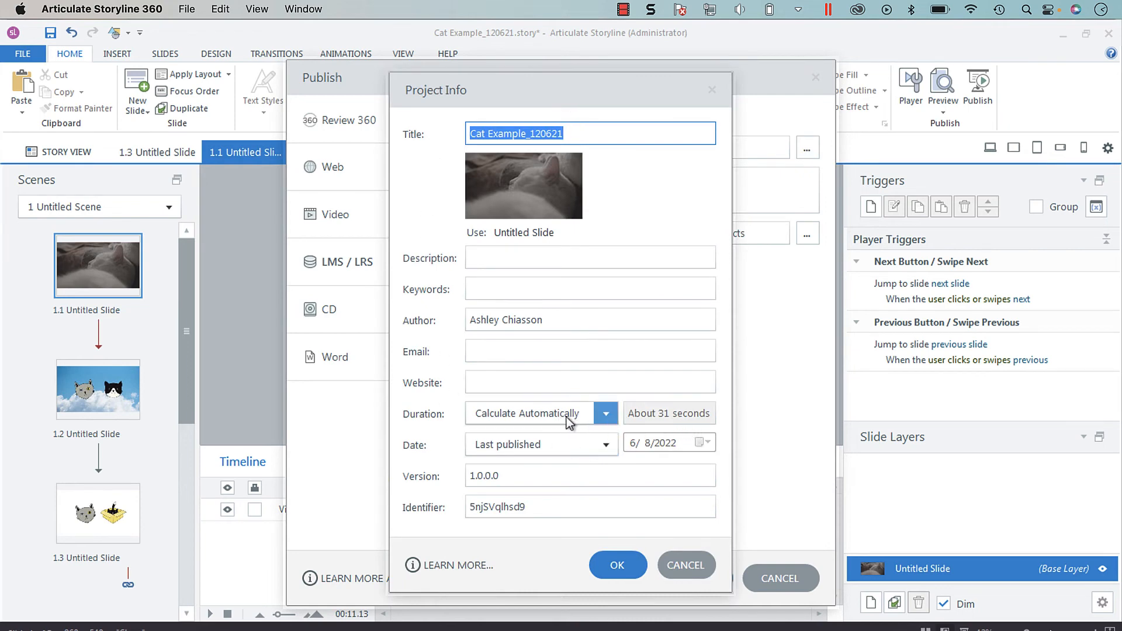
Step: Switch the Duration setting to Custom and select its estimate text for editing
{"action": "left_click", "coordinate": [605, 413]}
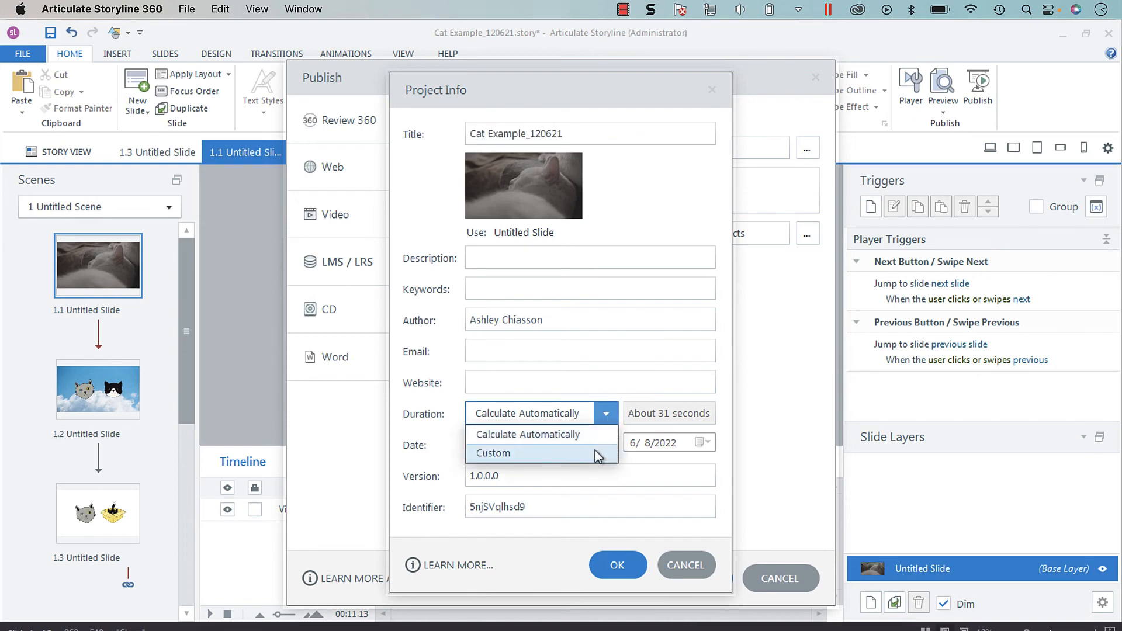
{"action": "mouse_move", "coordinate": [681, 407]}
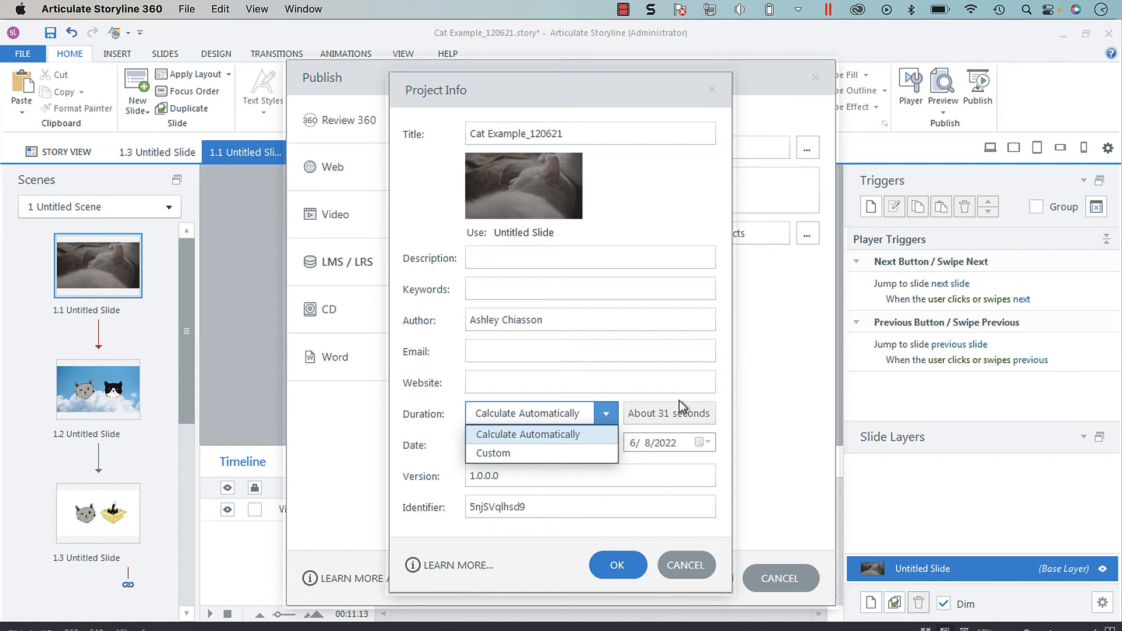
{"action": "mouse_move", "coordinate": [610, 449]}
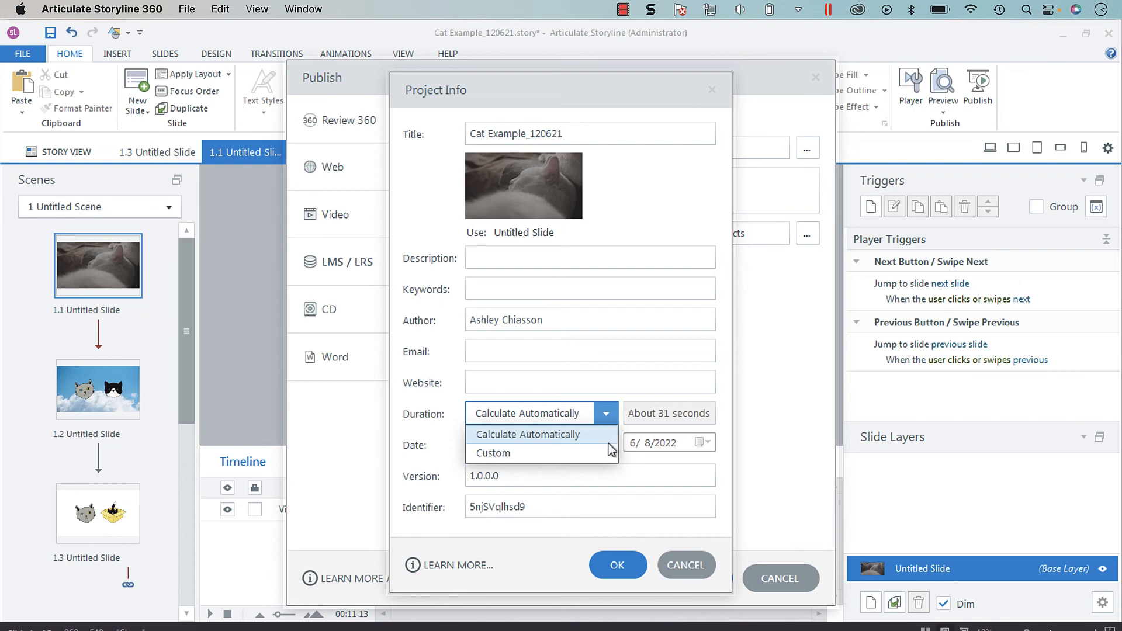
{"action": "left_click", "coordinate": [493, 454]}
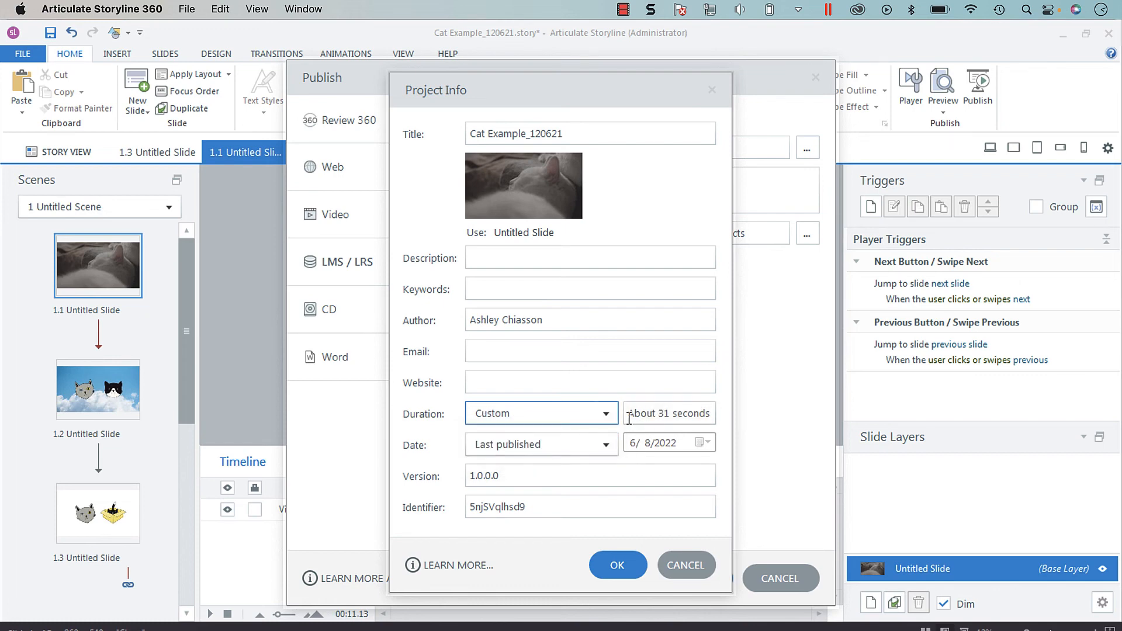
{"action": "triple_click", "coordinate": [667, 412]}
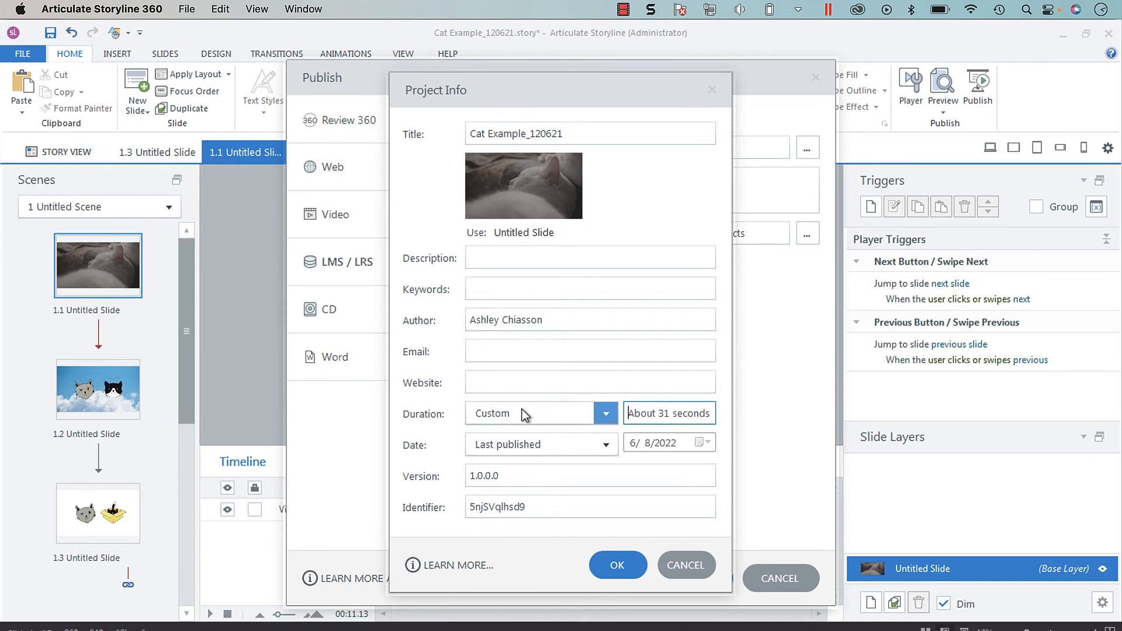
{"action": "left_click", "coordinate": [605, 413]}
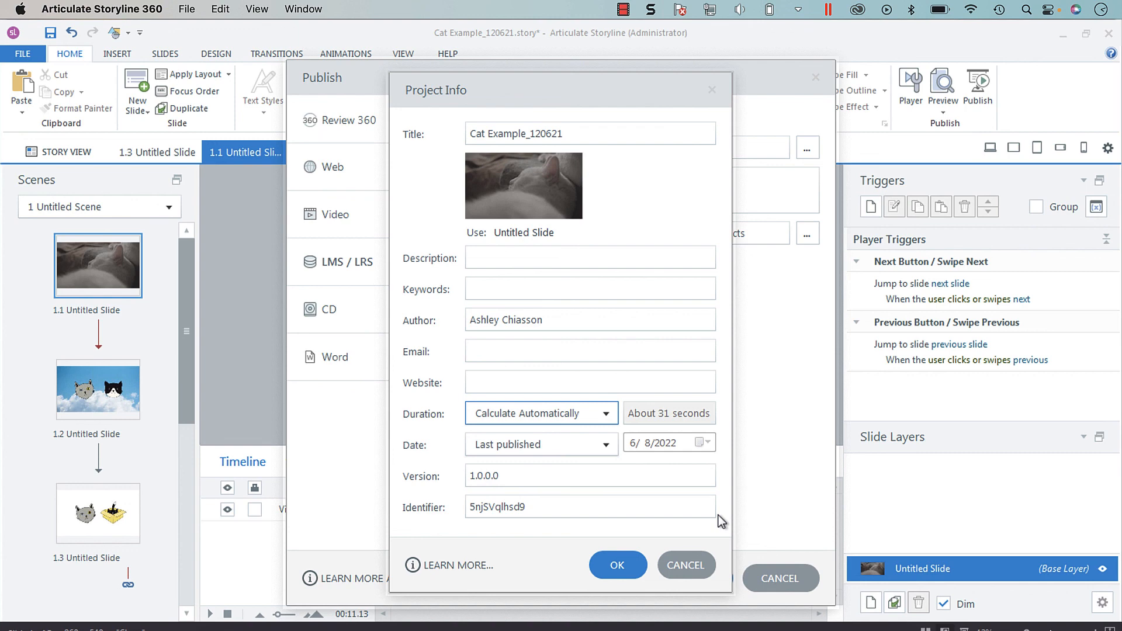
{"action": "mouse_move", "coordinate": [753, 519]}
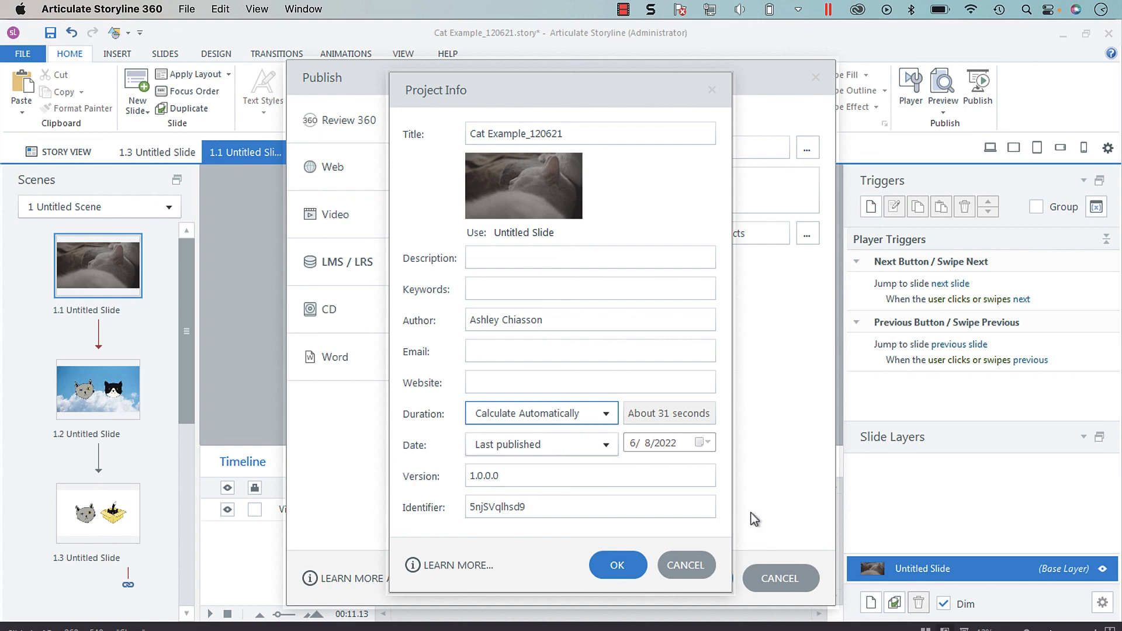